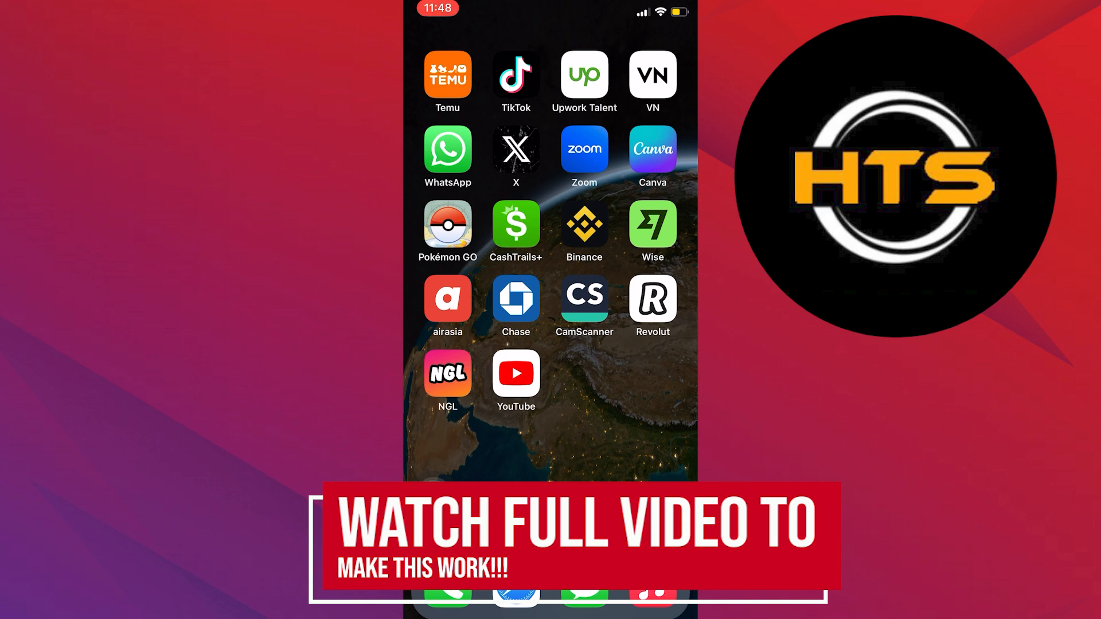
Swipe left past the last home screen page to reach the App Library
scroll(left, 3)
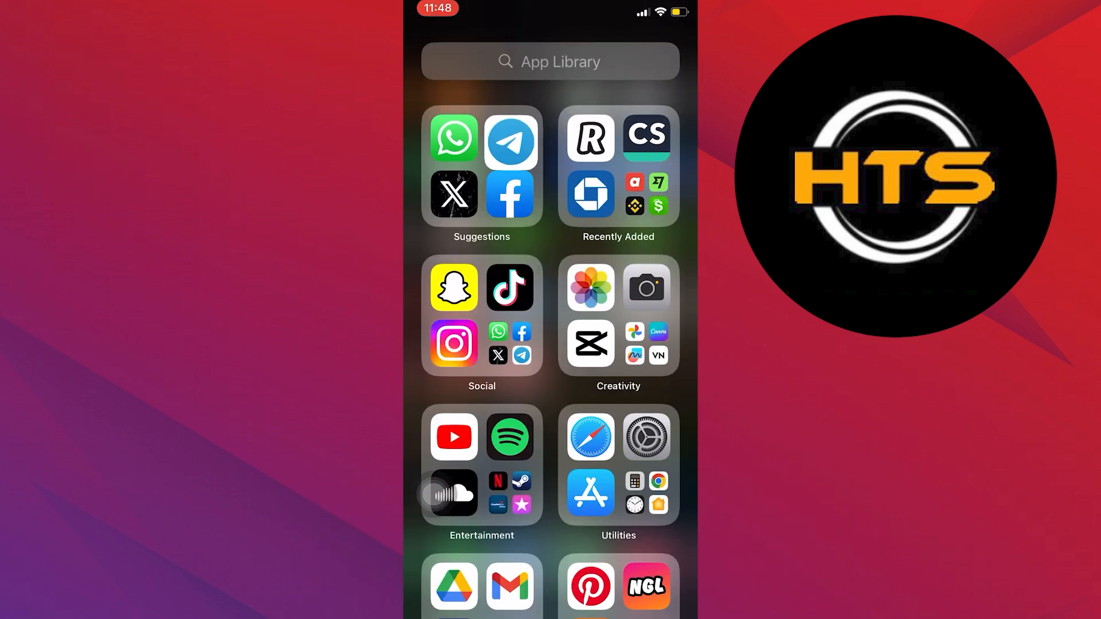
Launch Telegram from the App Library and reach Privacy and Security in its Settings
click(510, 138)
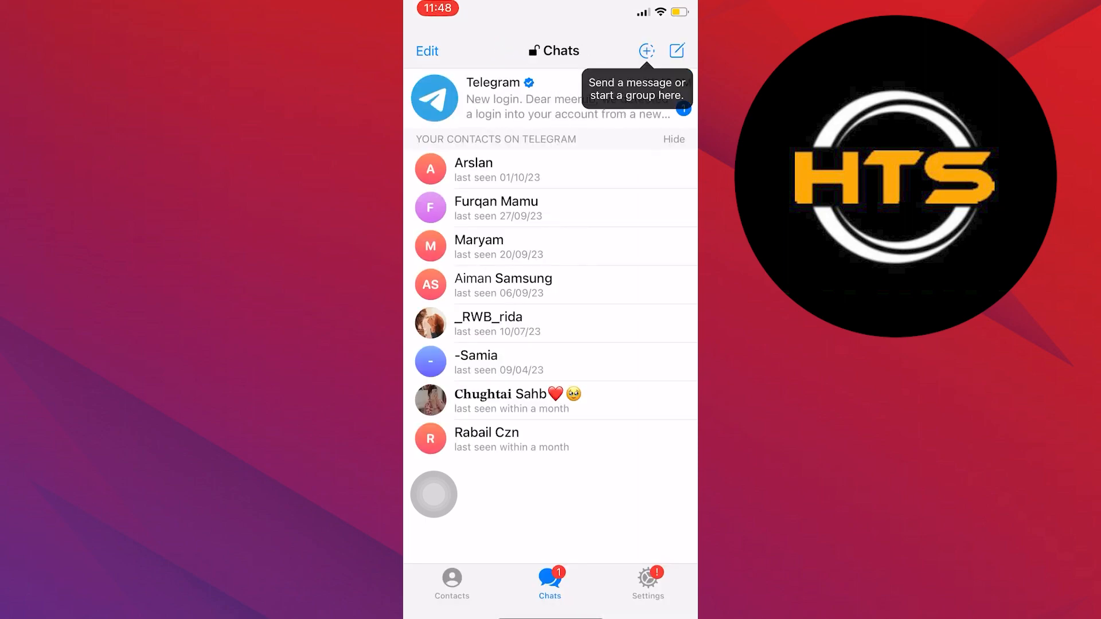
click(647, 581)
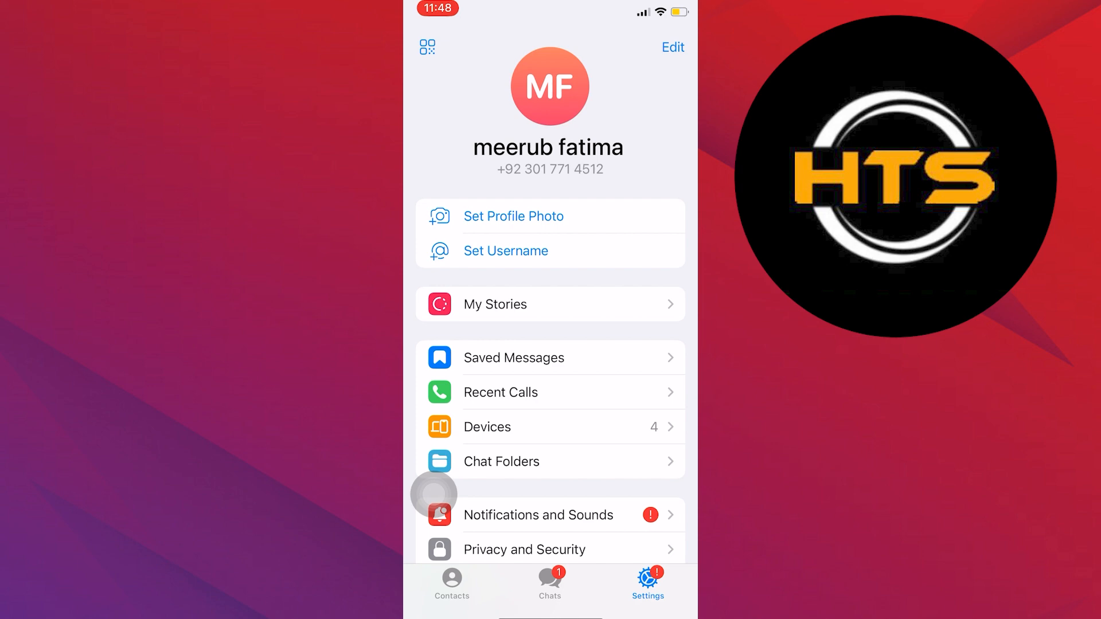
scroll(down, 3)
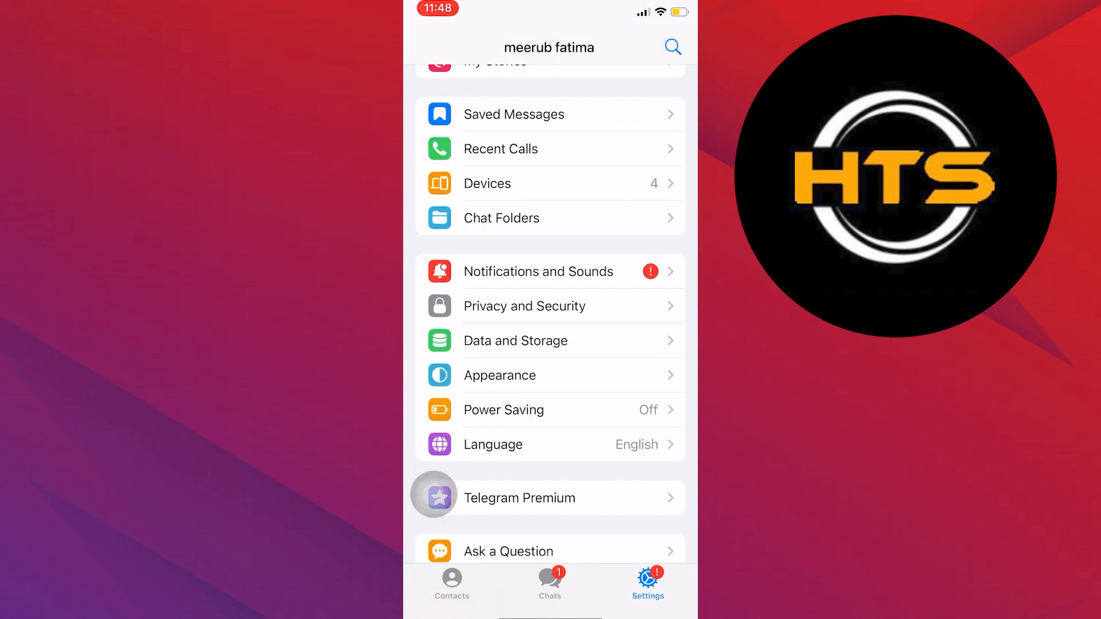
click(524, 305)
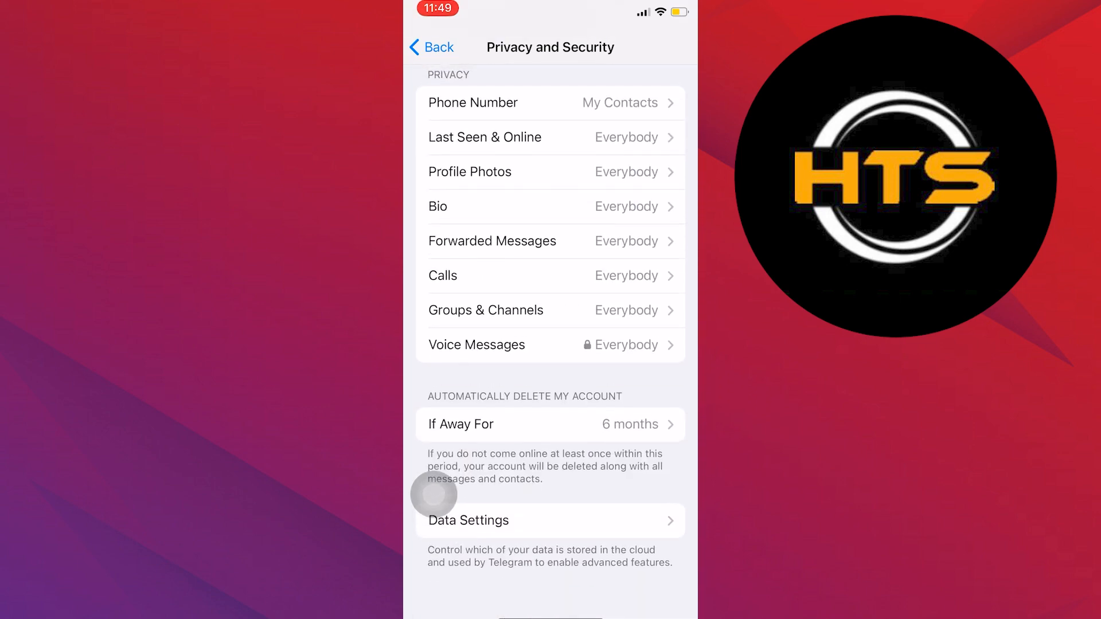
Switch to Safari's web.telegram.org and reach Privacy and Security via the menu's Settings
click(433, 47)
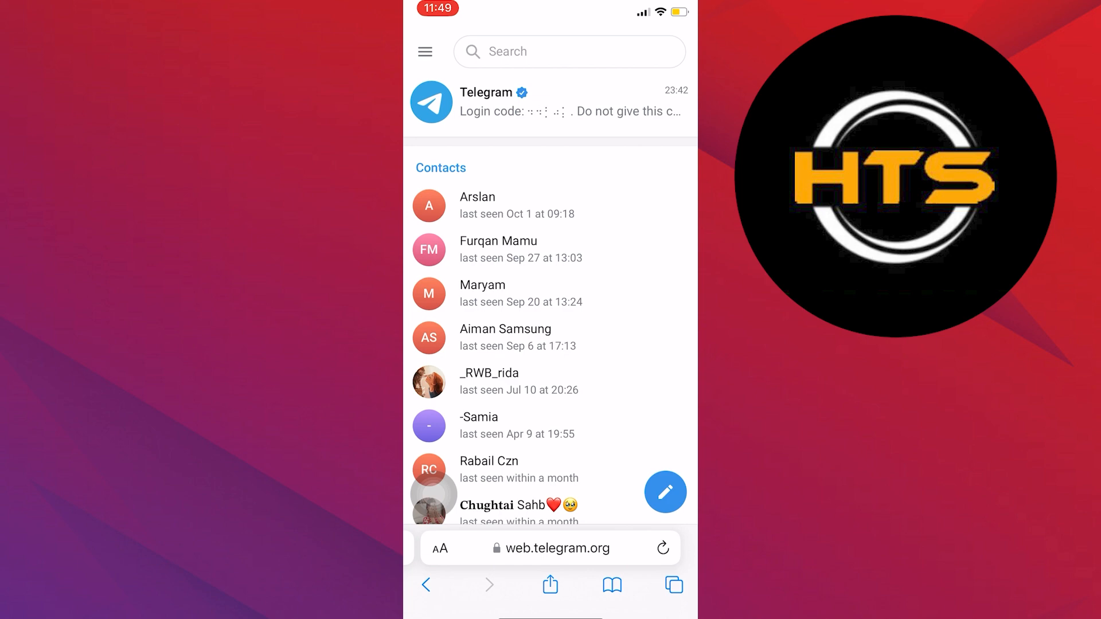
click(424, 51)
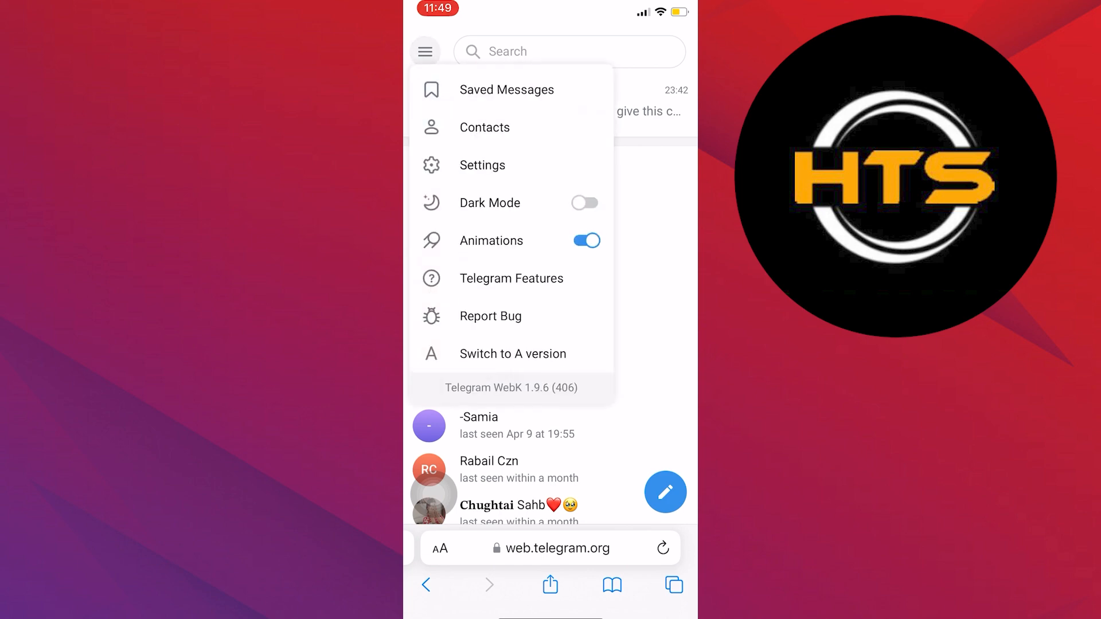
click(483, 165)
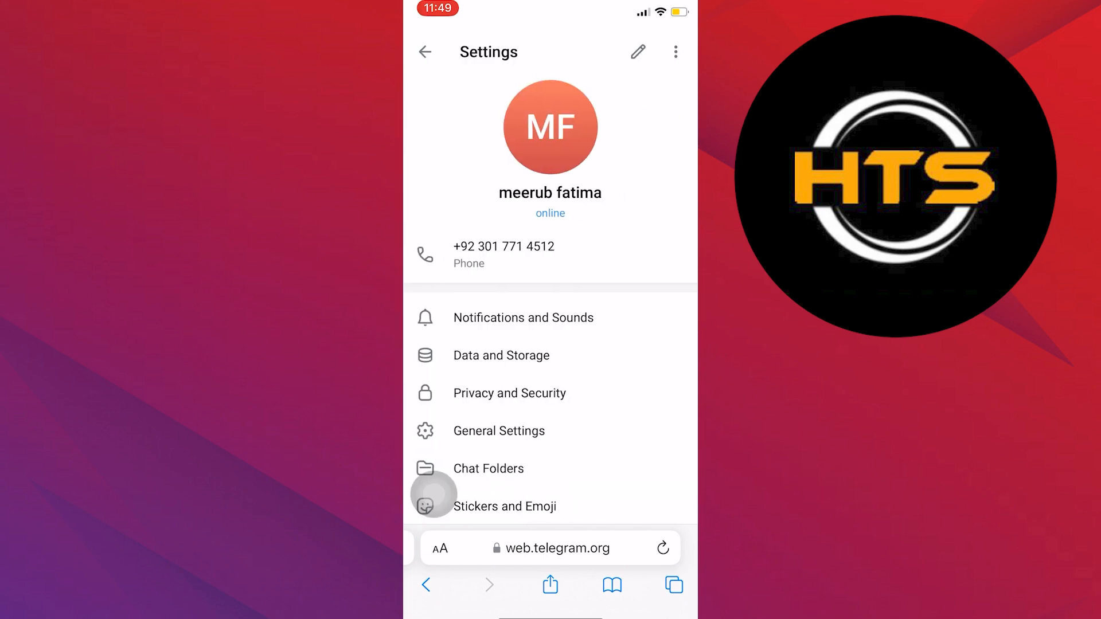
scroll(down, 3)
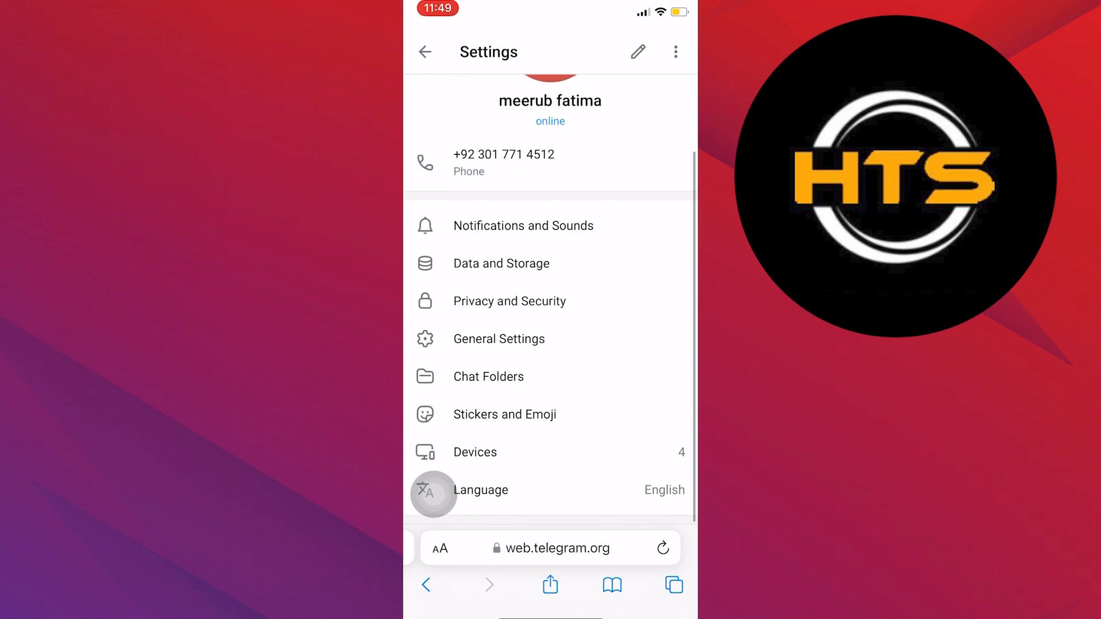
click(510, 300)
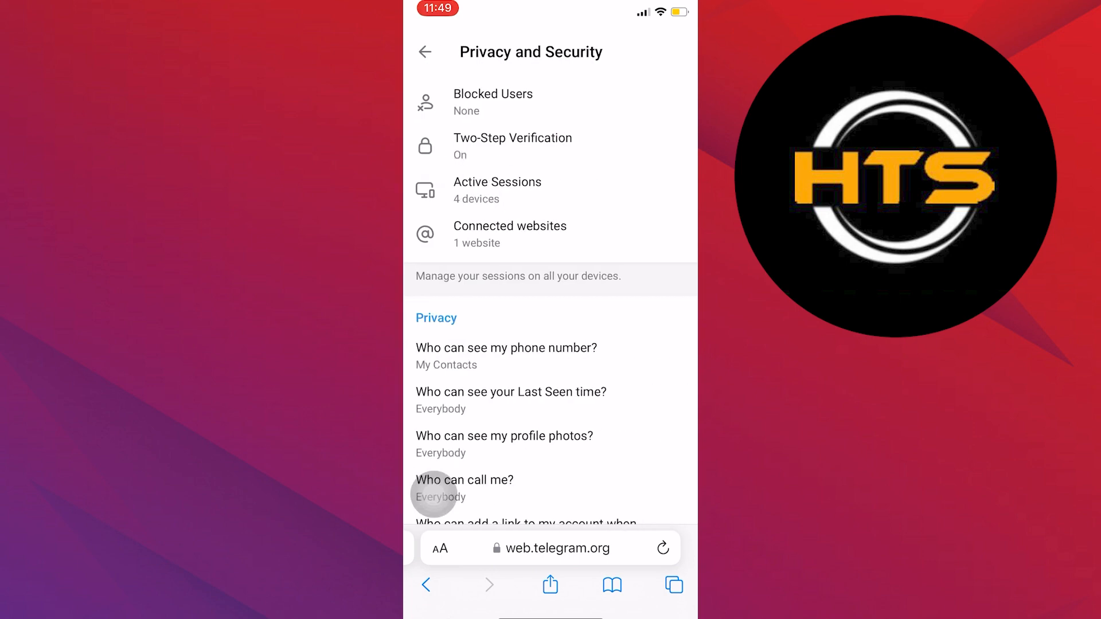
Scroll down to the Payments and Chats sections, including clearing cloud drafts
scroll(down, 3)
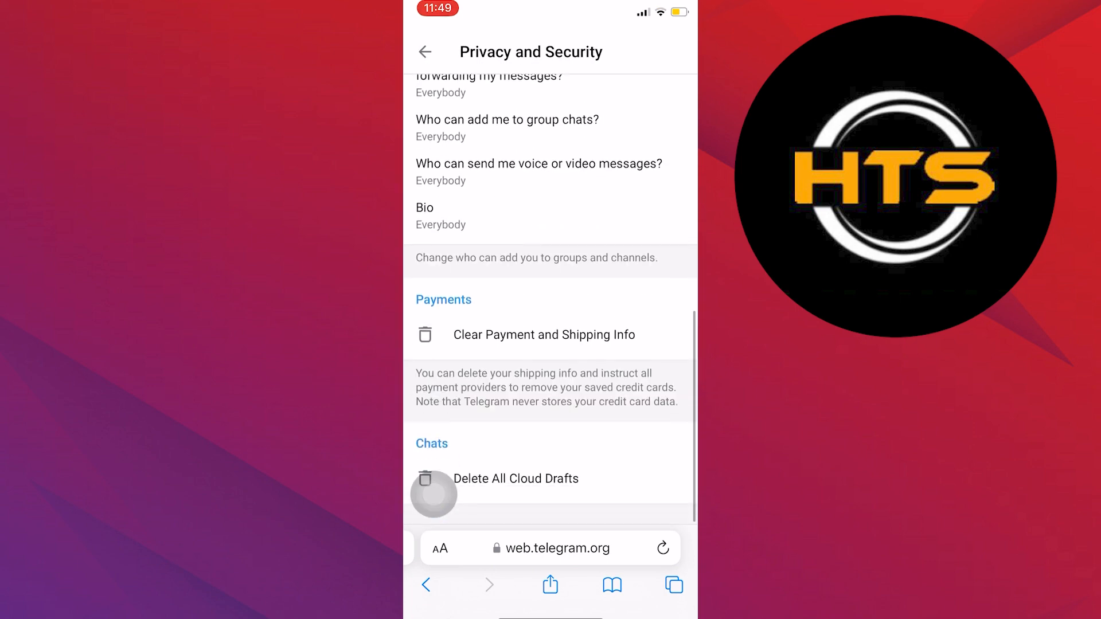
scroll(down, 3)
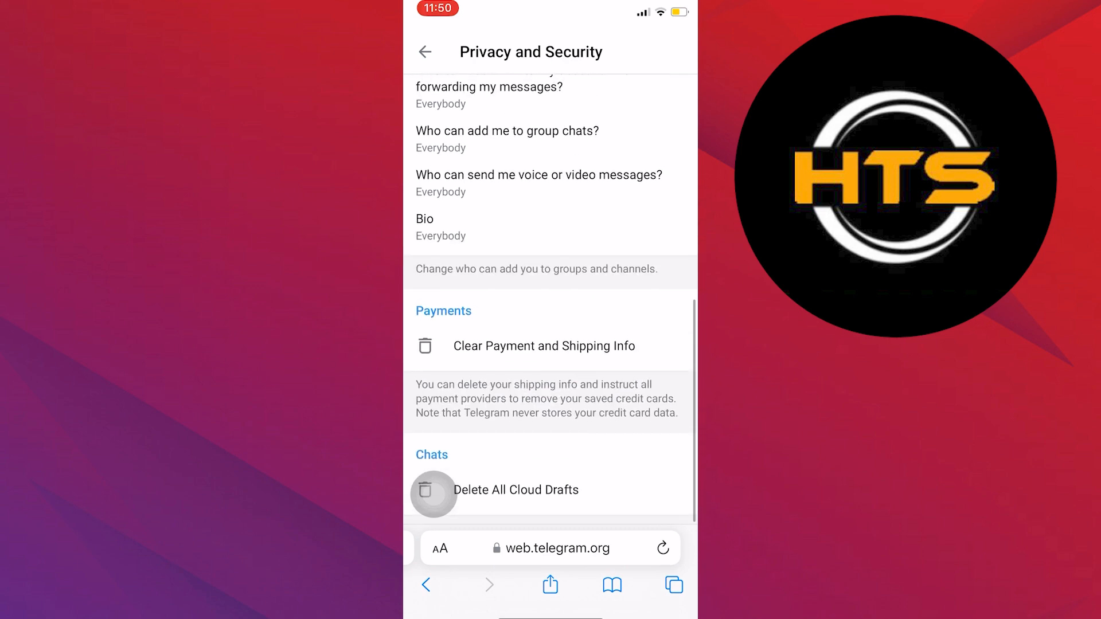